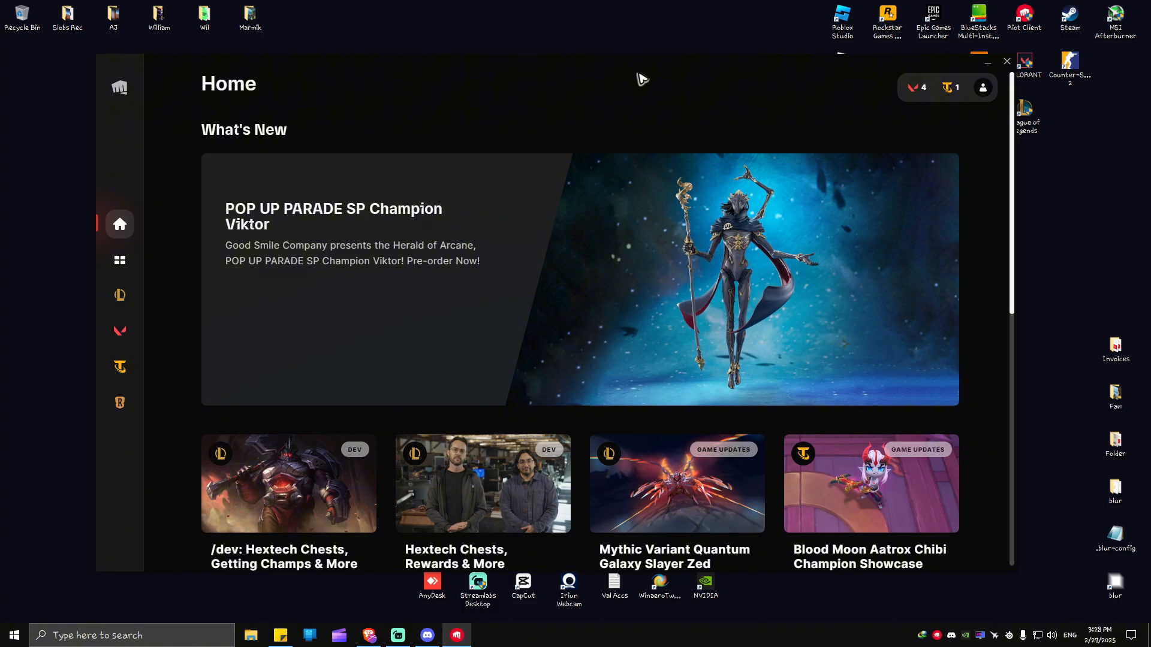
mouse_move(368, 636)
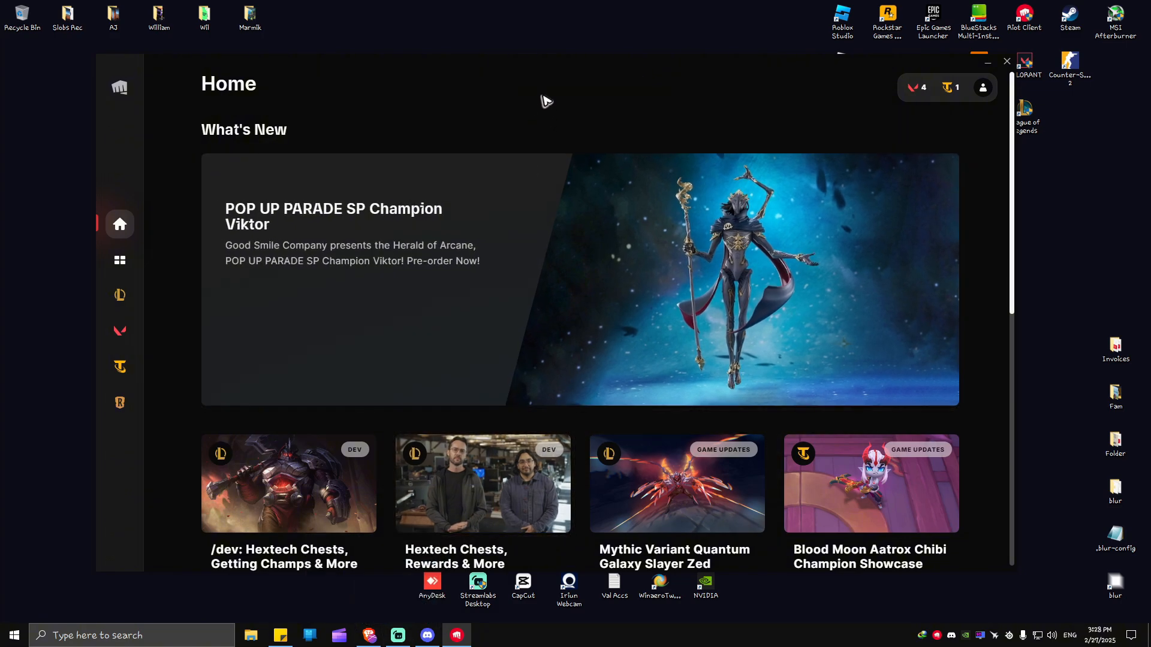
Step: View the current Riot ID in the profile menu and go to Account Details on the web
left_click(981, 87)
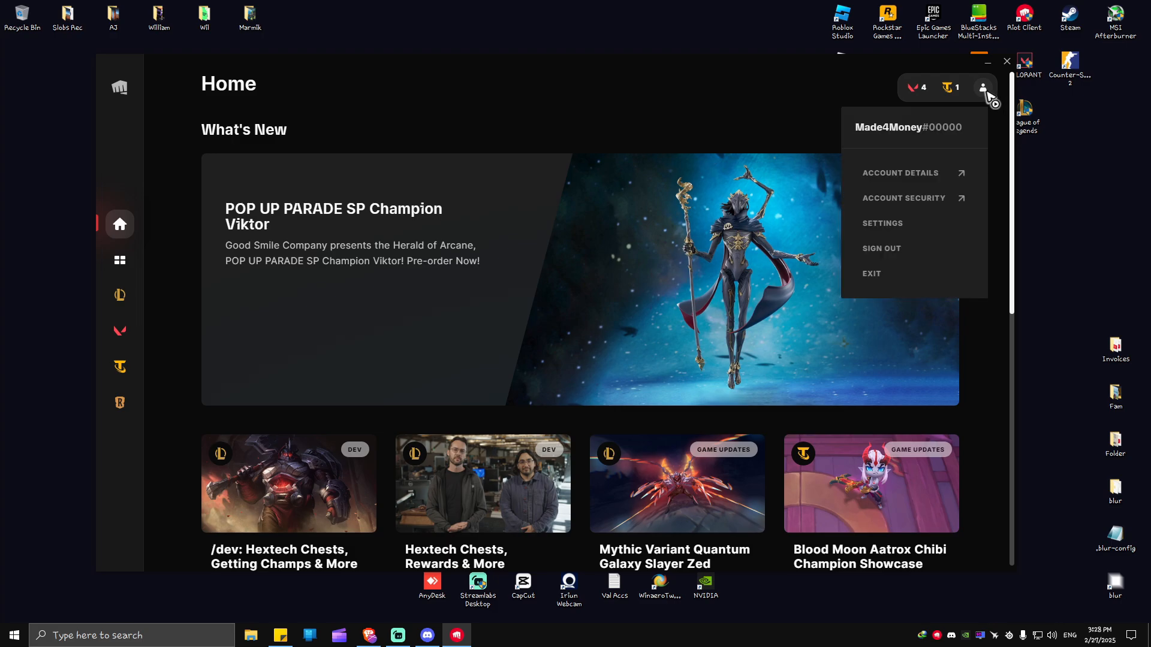
mouse_move(920, 181)
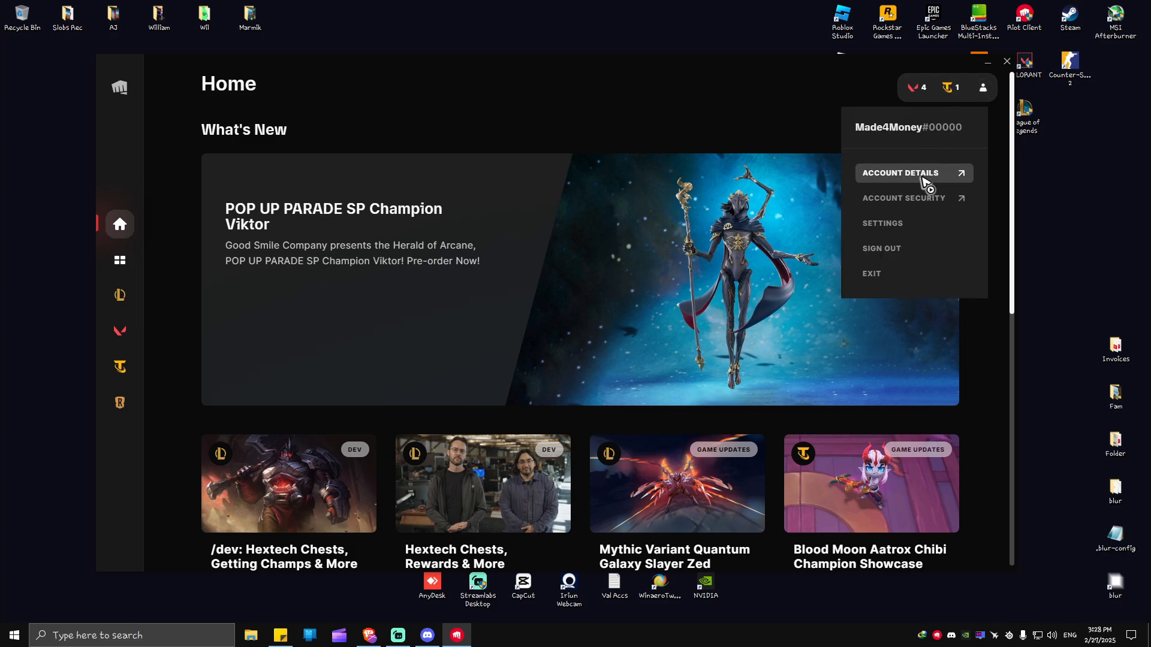
left_click(902, 173)
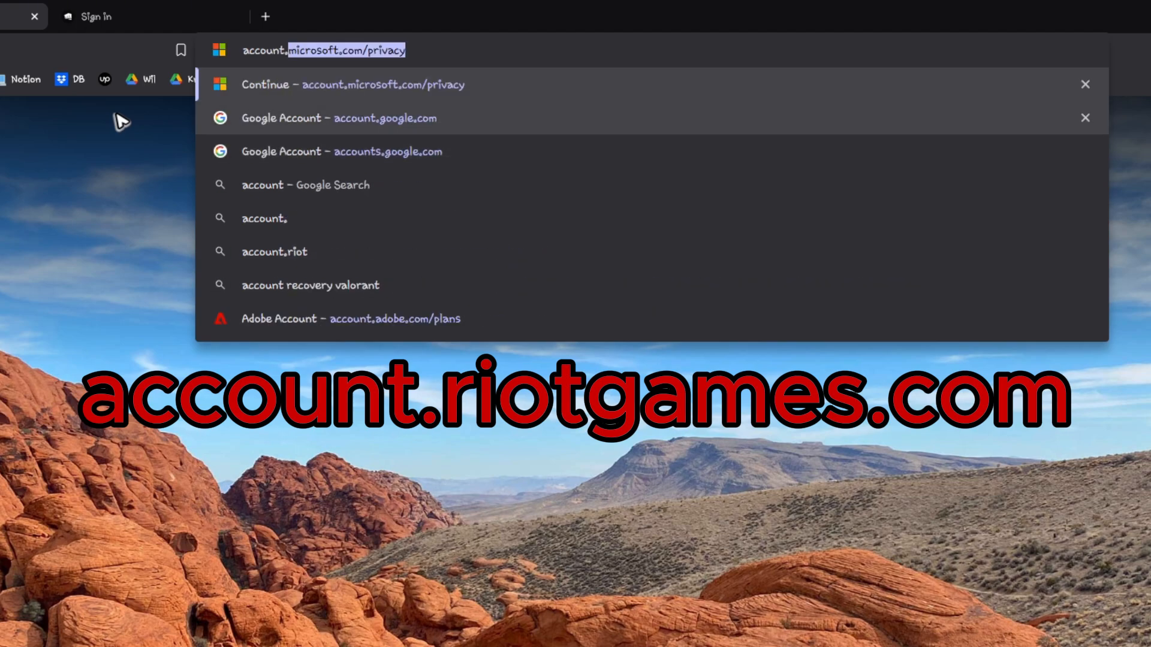
Step: Load account.riotgames.com, sign in with the linked Google account and reach the Riot ID settings
type("account.roptgames.c")
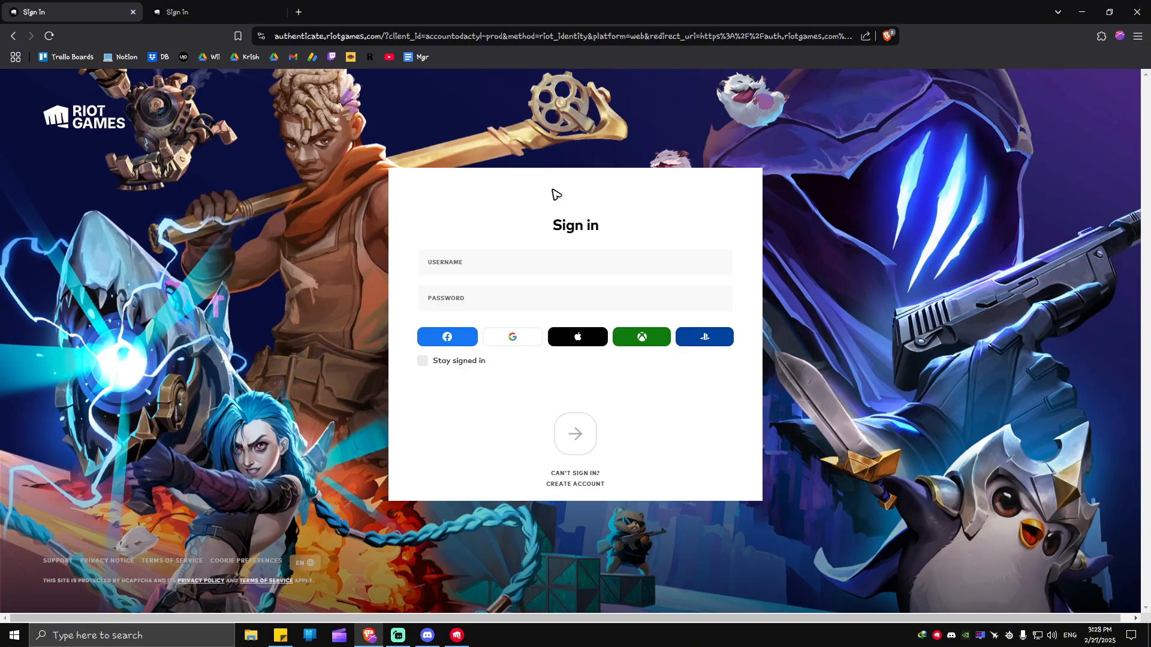
left_click(512, 337)
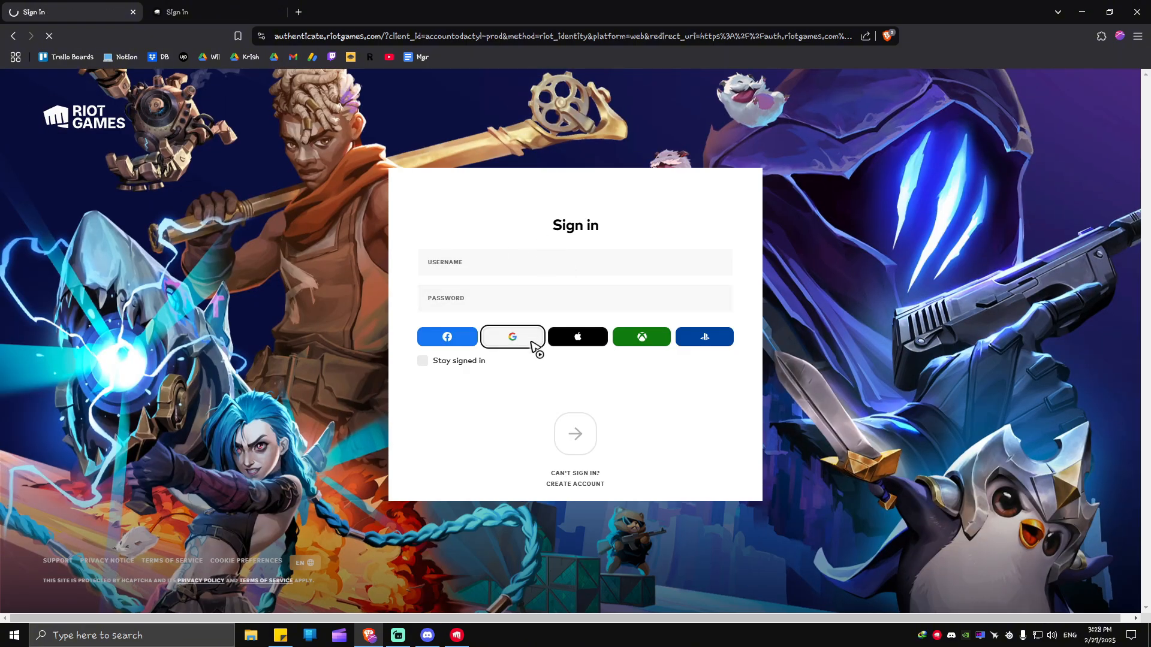
left_click(511, 337)
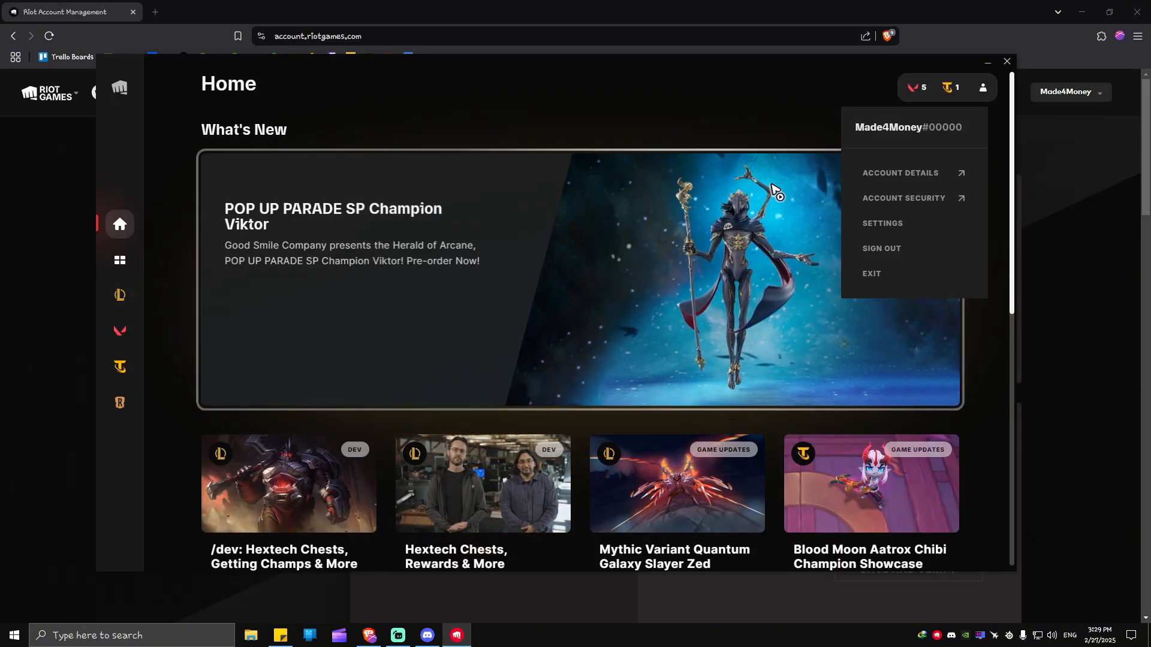
left_click(900, 173)
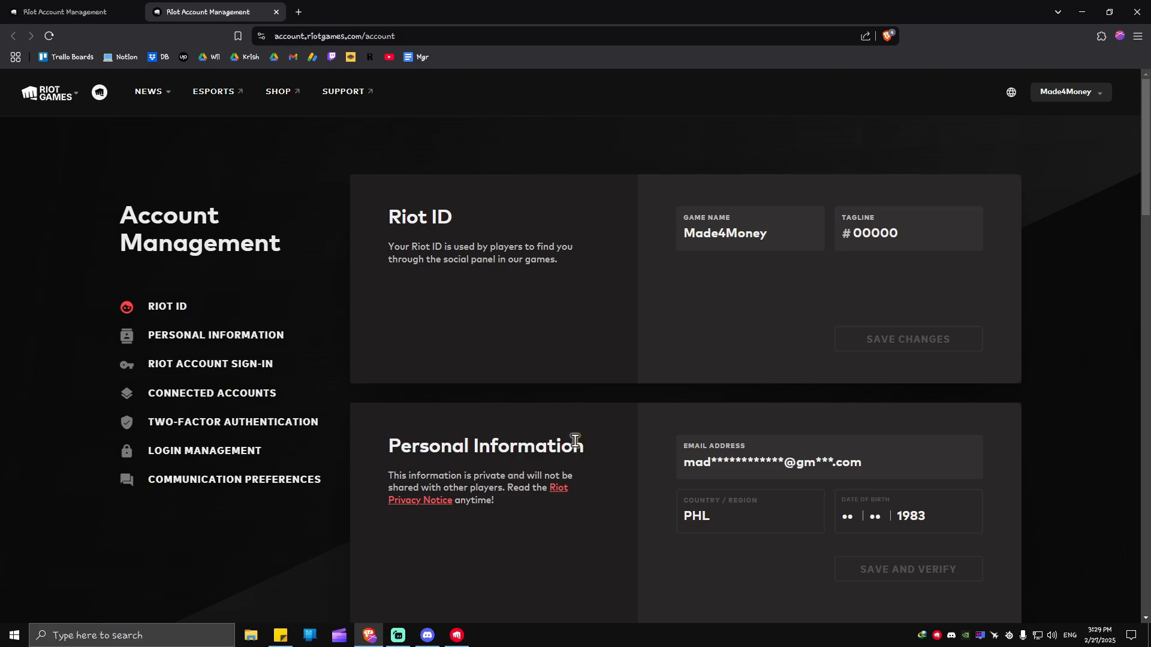
mouse_move(588, 421)
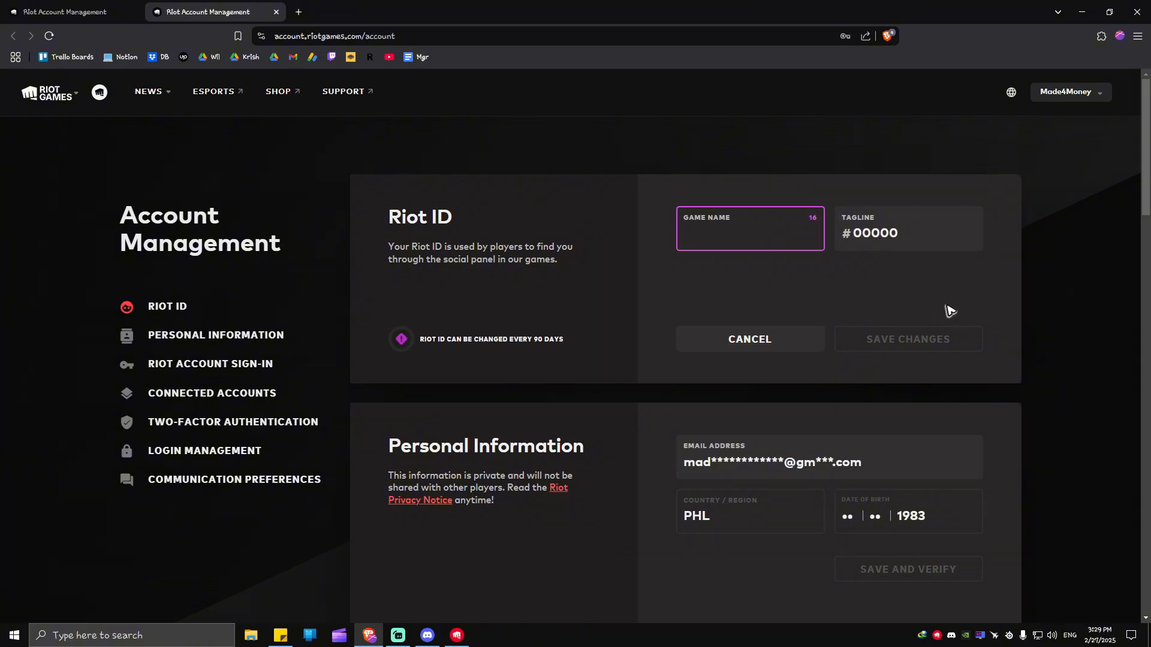
Step: Edit the Riot ID game name, entering the new name text 'ad'
type("ad")
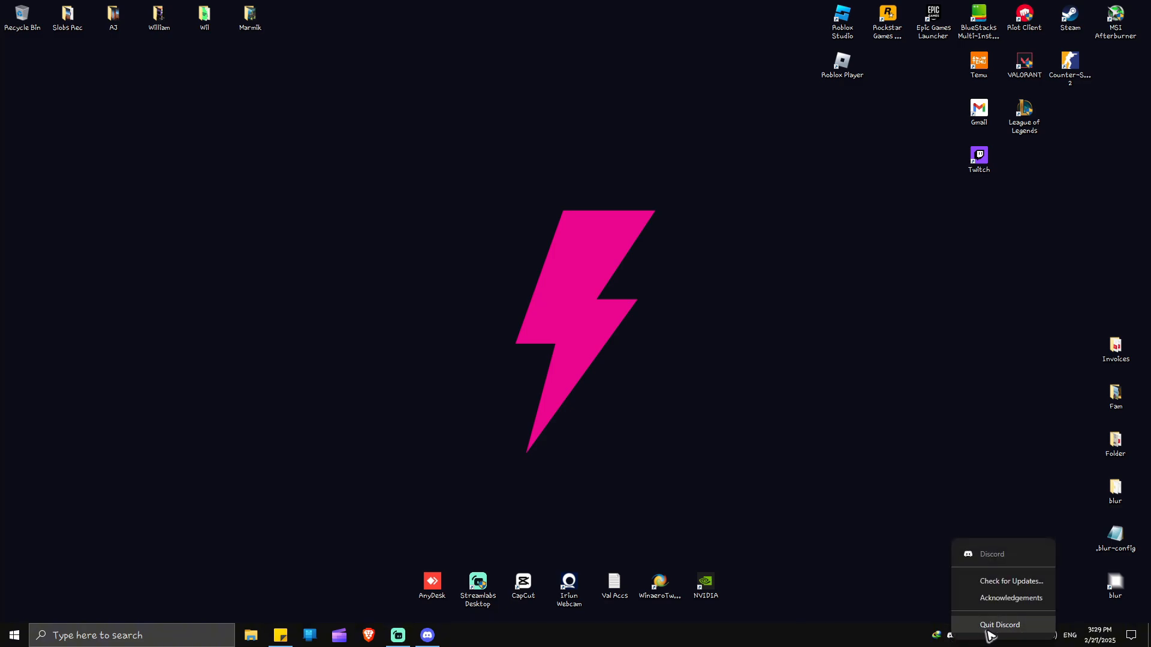
Step: Quit the background app from the tray menu before relaunching Riot Client
left_click(998, 624)
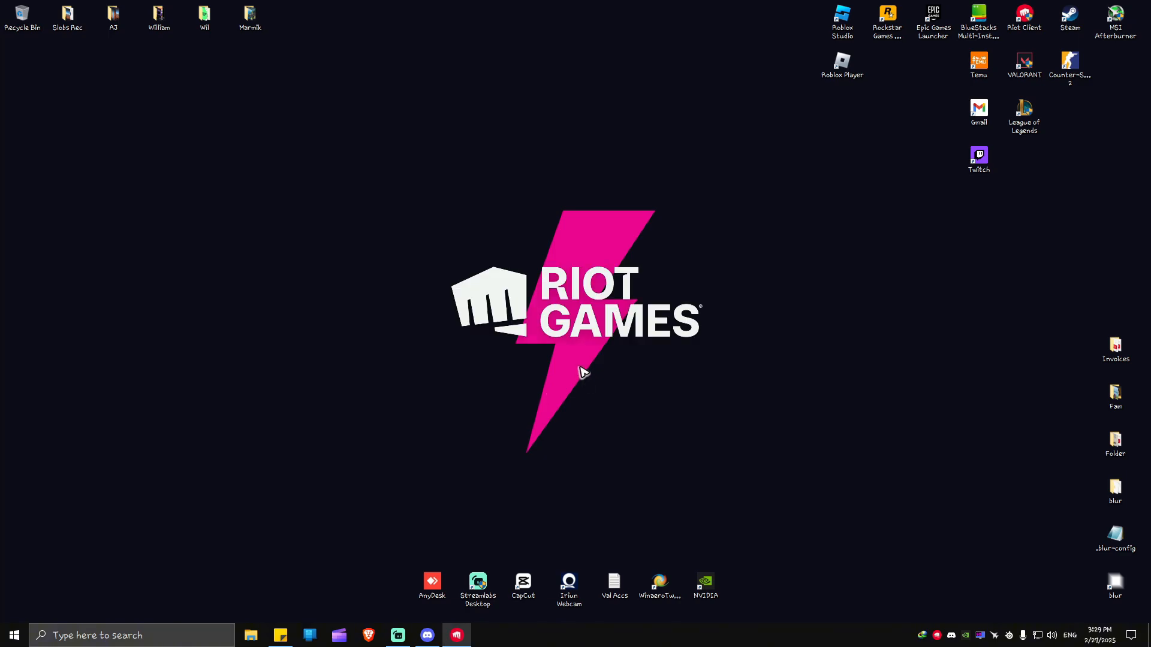
Step: Show the account profile panel, which still reads Made4Money#00000
left_click(1023, 14)
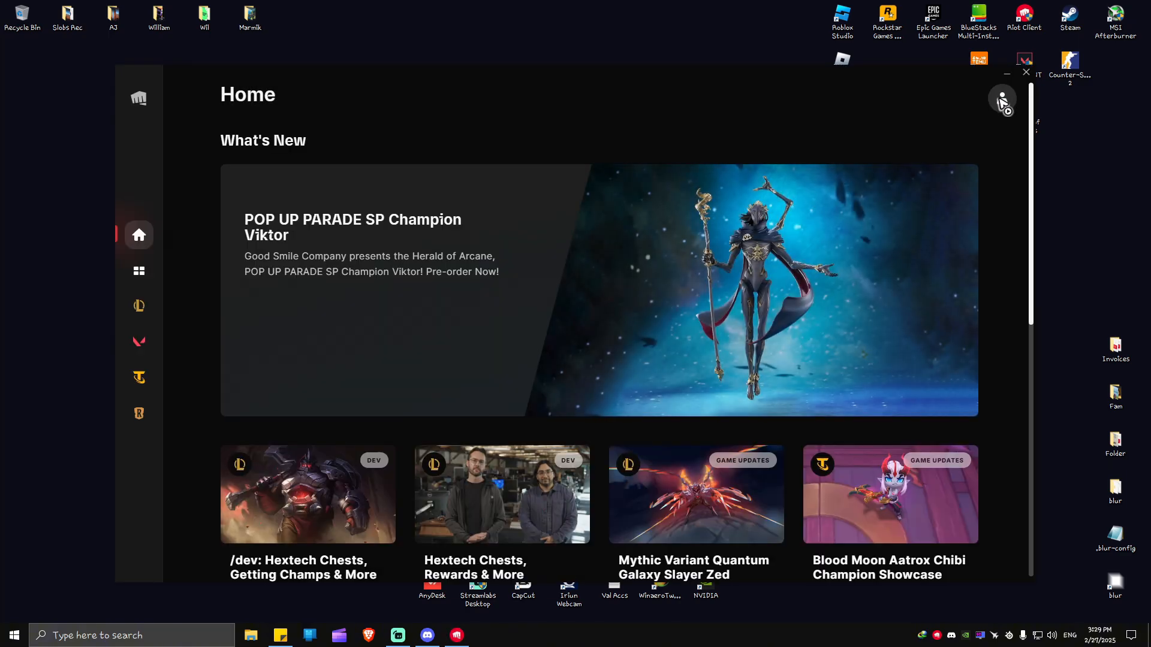
left_click(1002, 99)
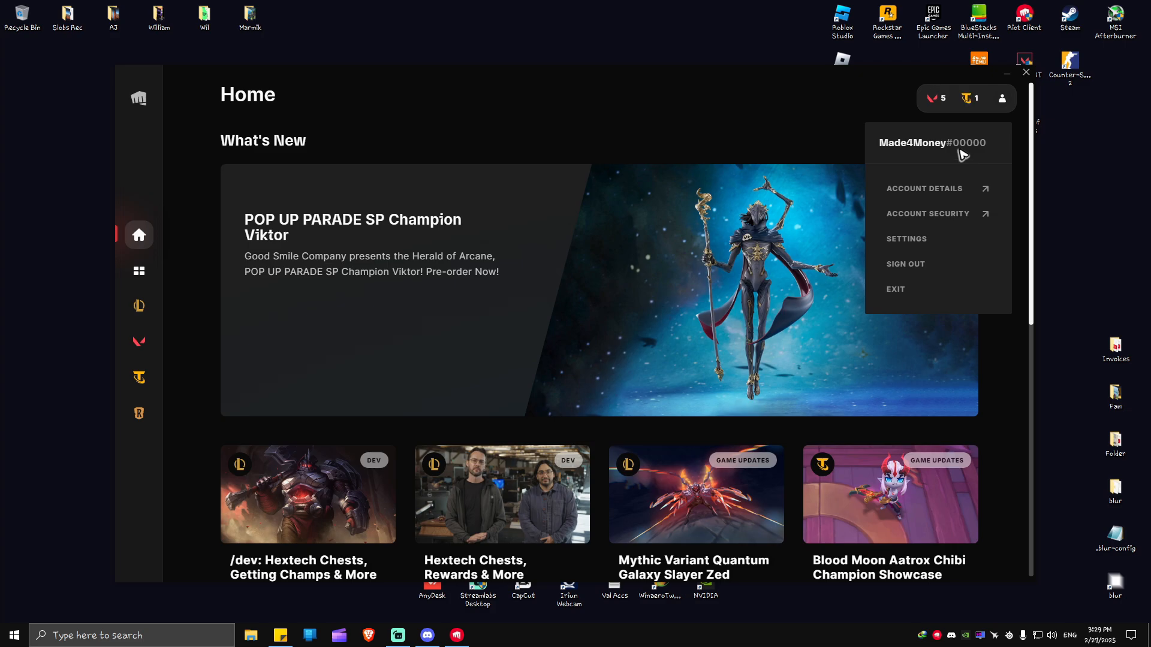
mouse_move(961, 155)
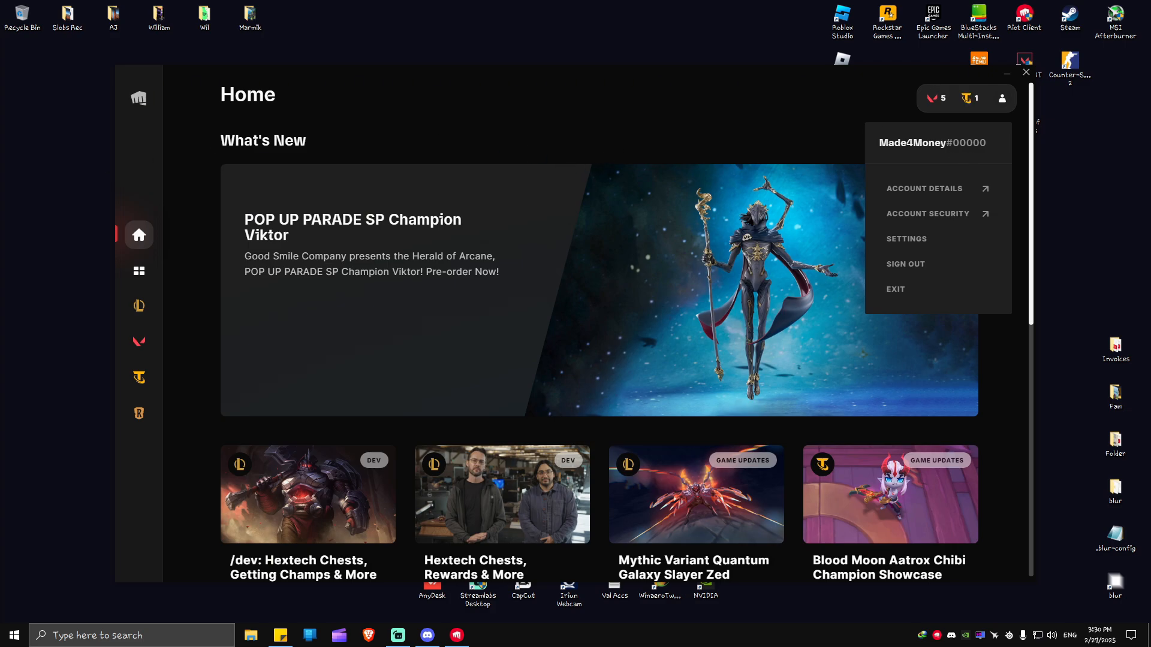